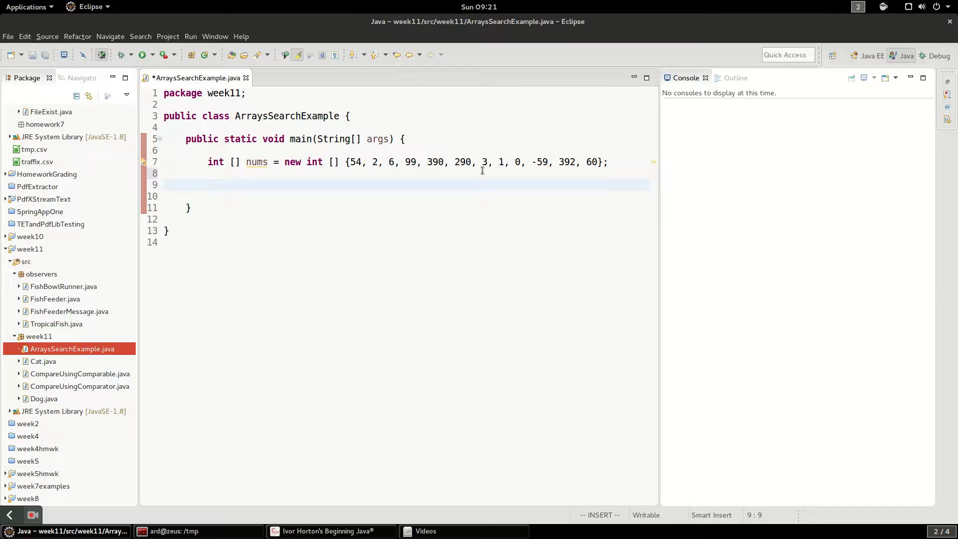
# - Declare numToFind = 1 and a for loop over nums that stores each element in val
pyautogui.click(207, 185)
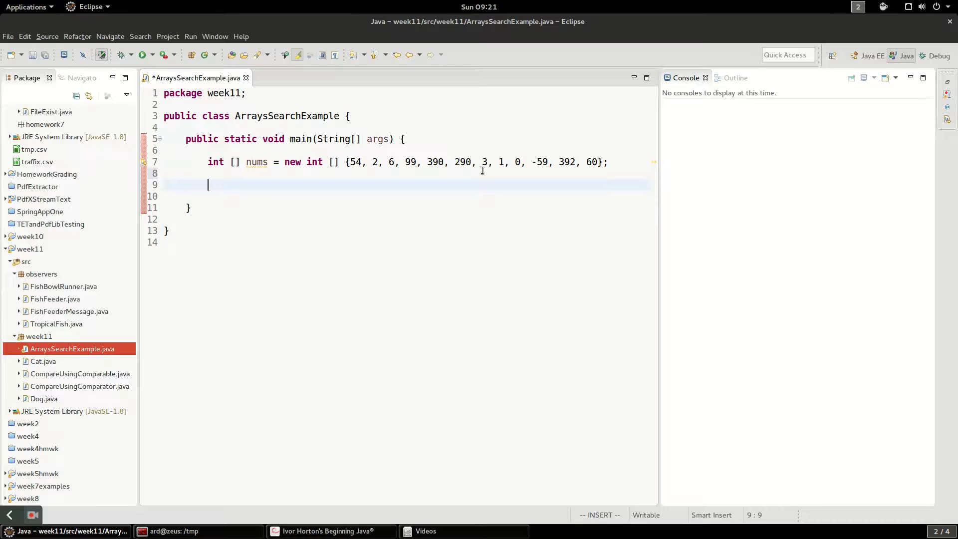
pyautogui.write('i')
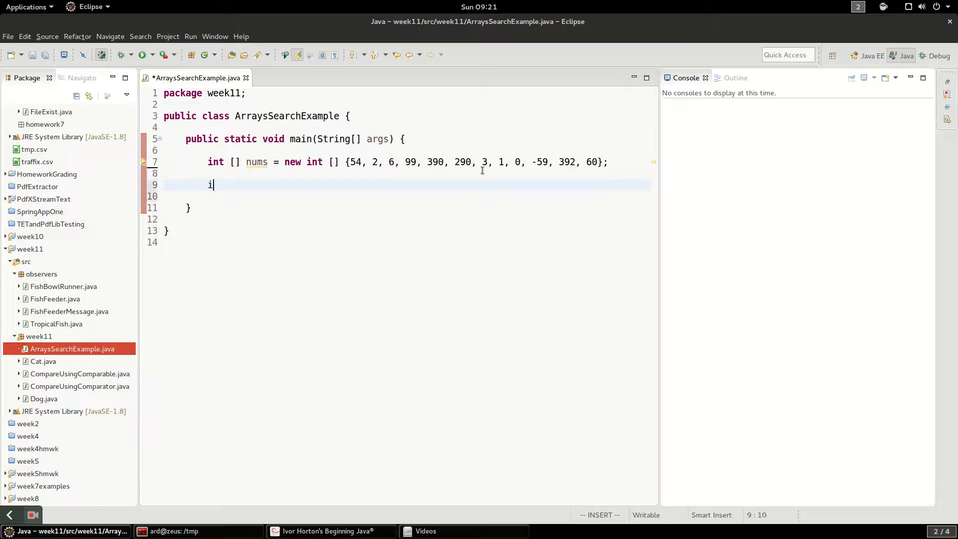
pyautogui.write('nt num')
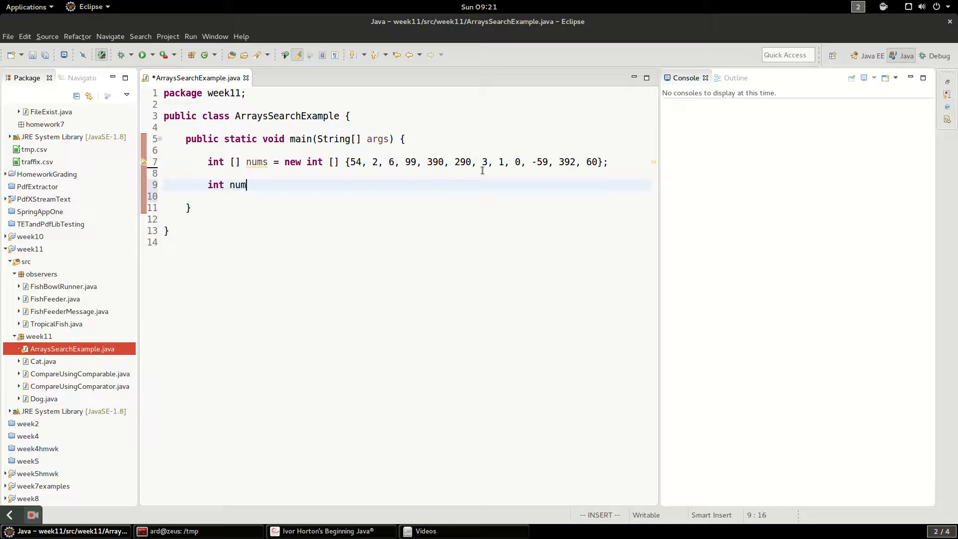
pyautogui.write('ToFind = 1;')
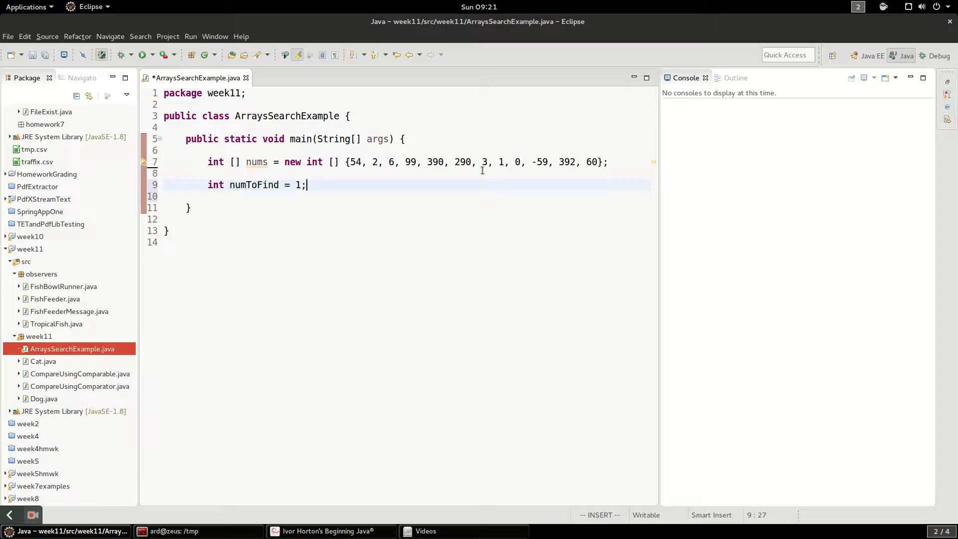
pyautogui.write('for(i)')
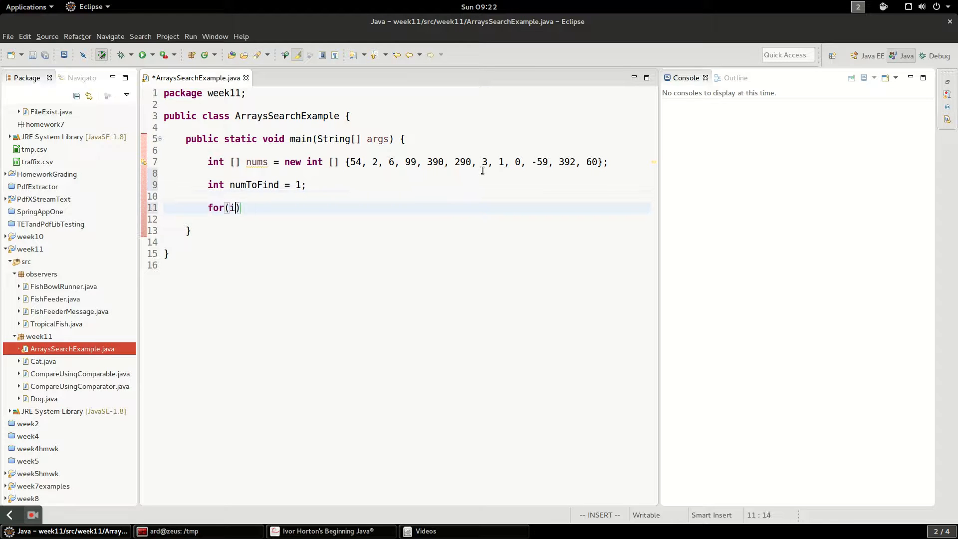
pyautogui.write('nt i =')
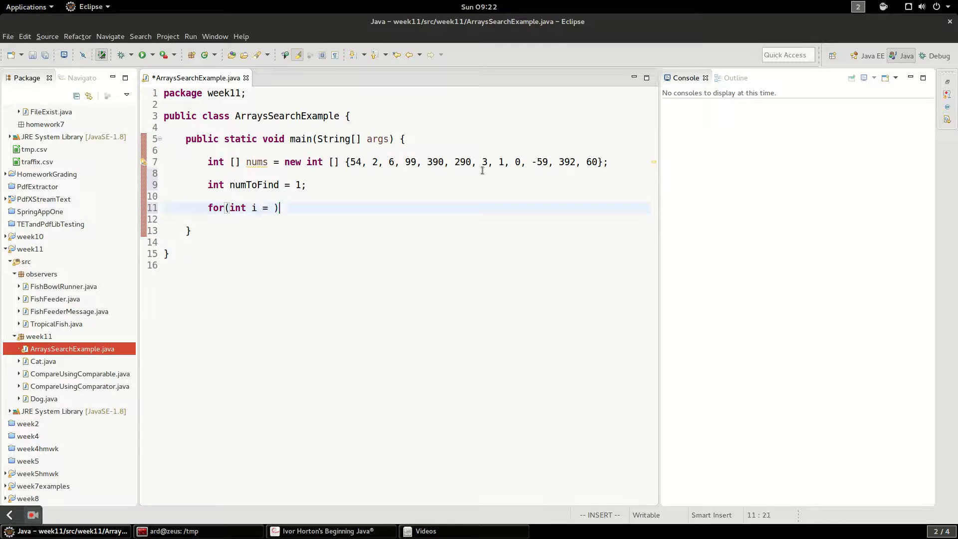
pyautogui.write('0; i <')
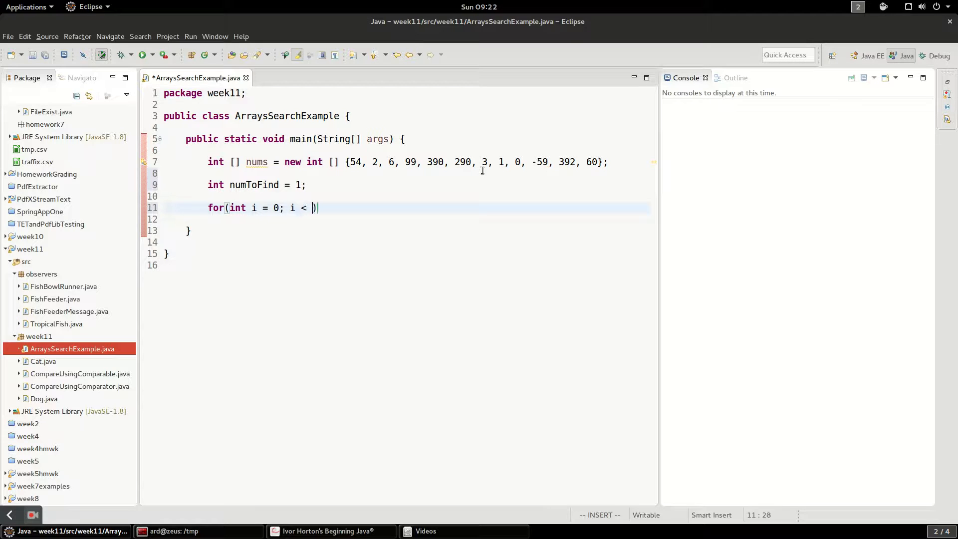
pyautogui.write('nums.length; i++')
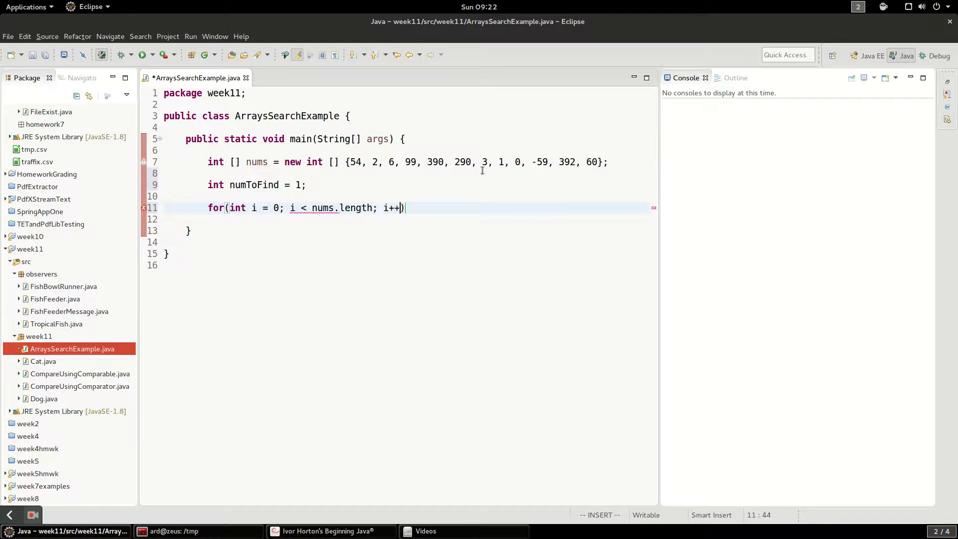
pyautogui.write('{')
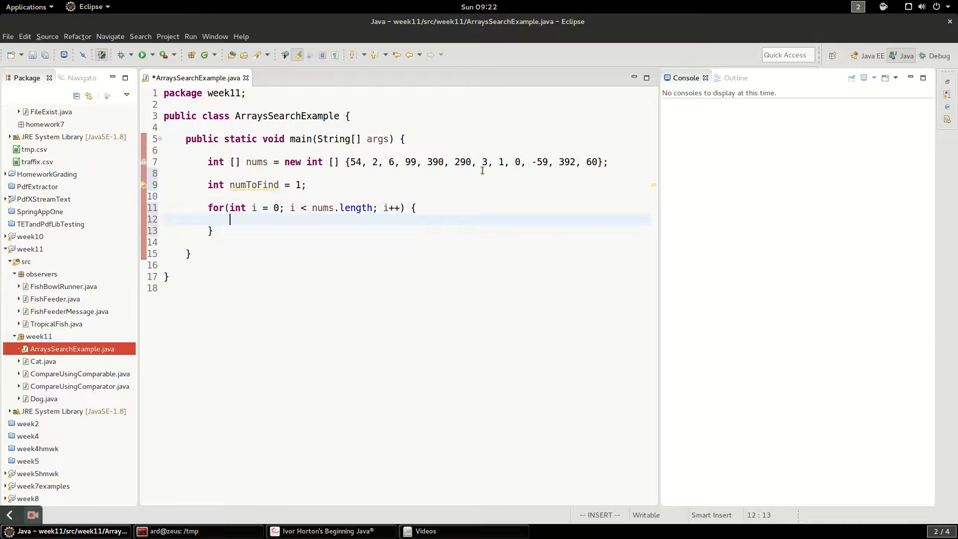
pyautogui.write('i')
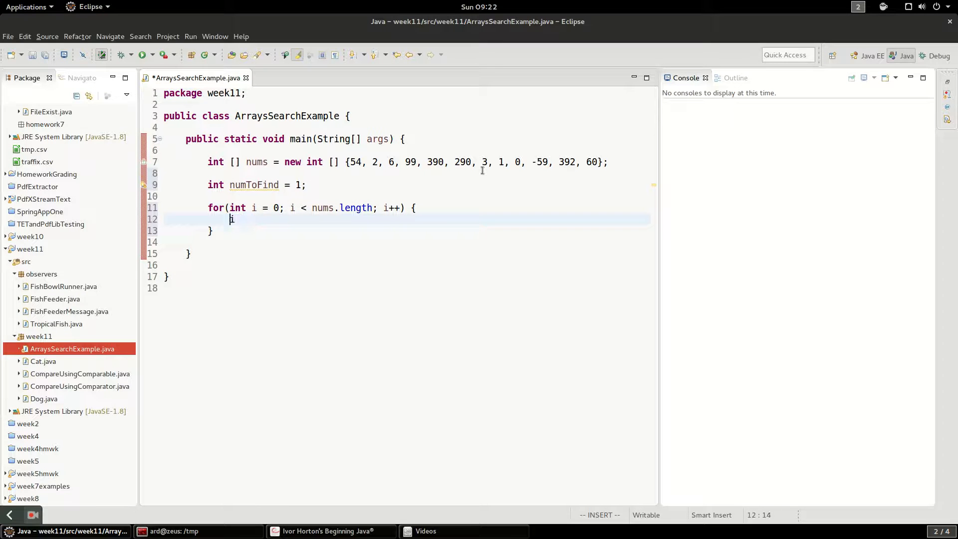
pyautogui.write('nt')
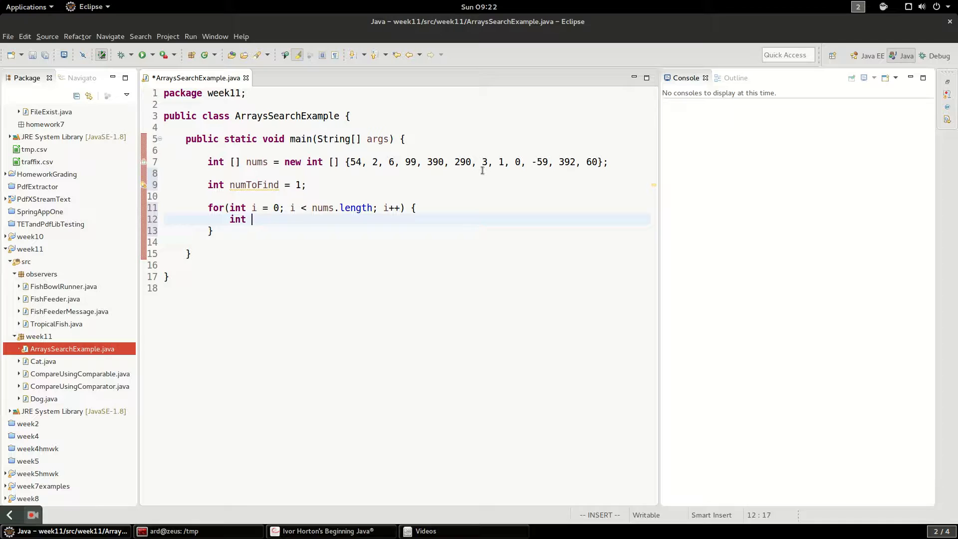
pyautogui.write('val = nb')
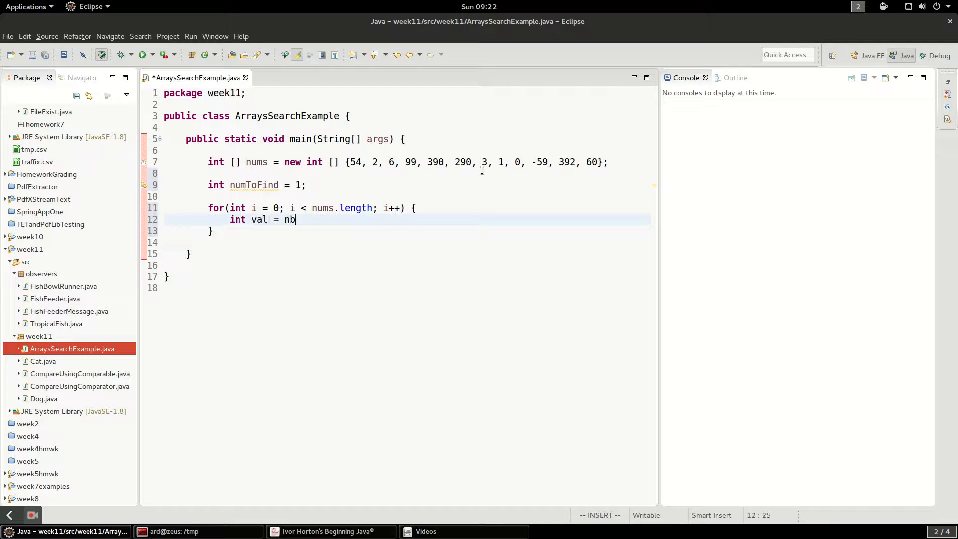
pyautogui.write('ums[i]')
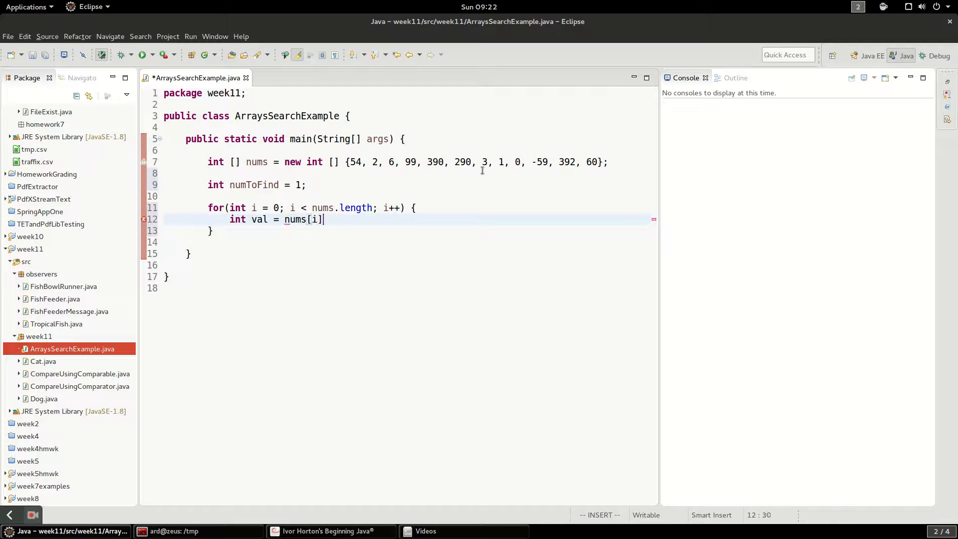
pyautogui.press('Return')
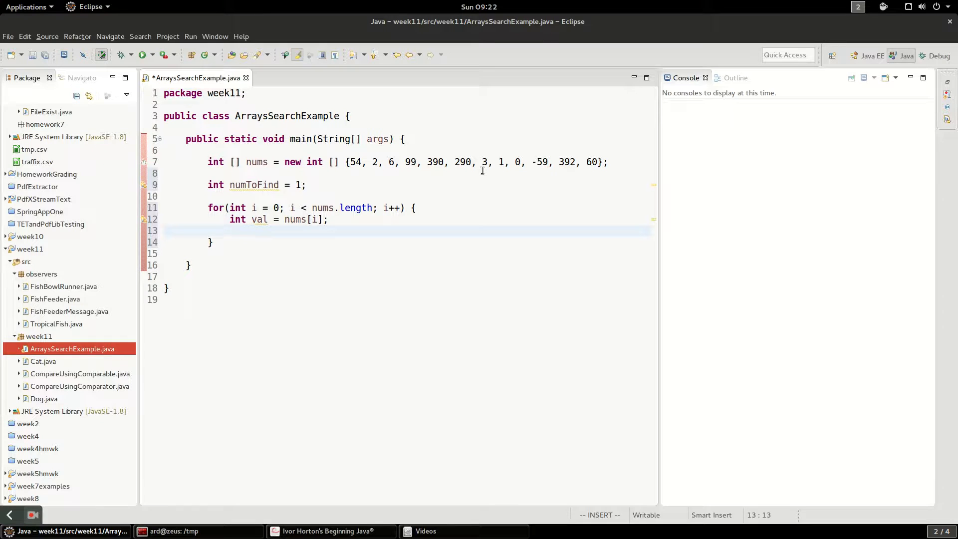
# - When val equals numToFind, print "we found it at position " + i
pyautogui.write('if(')
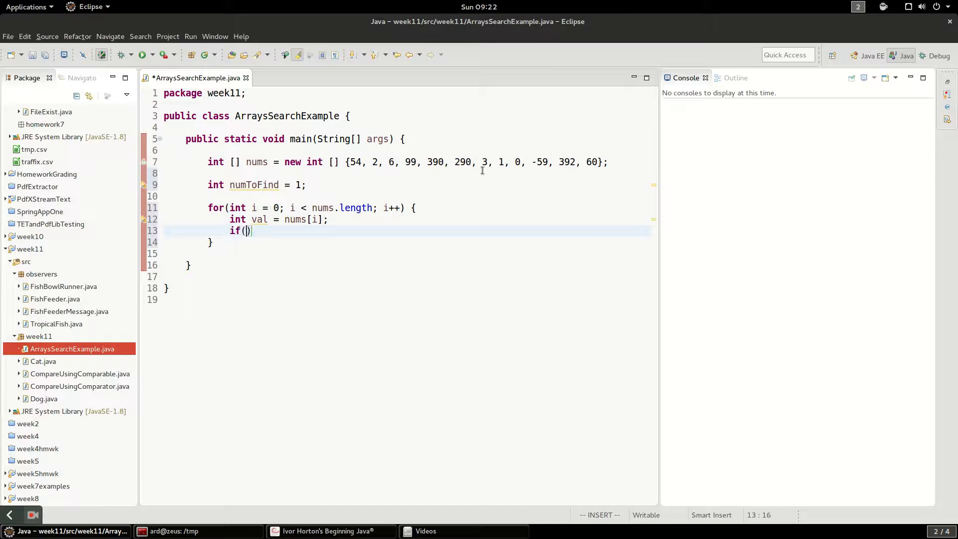
pyautogui.write('val=')
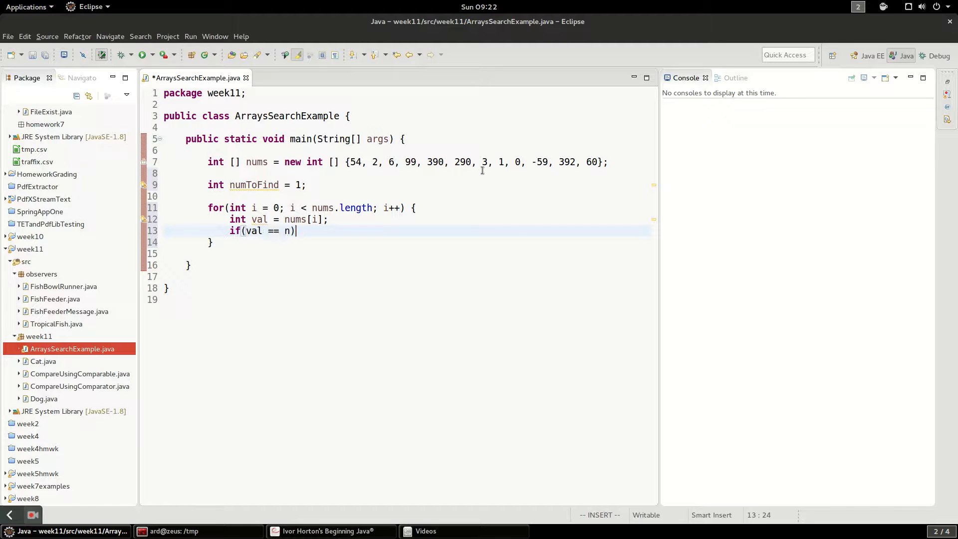
pyautogui.write('umToFind) {')
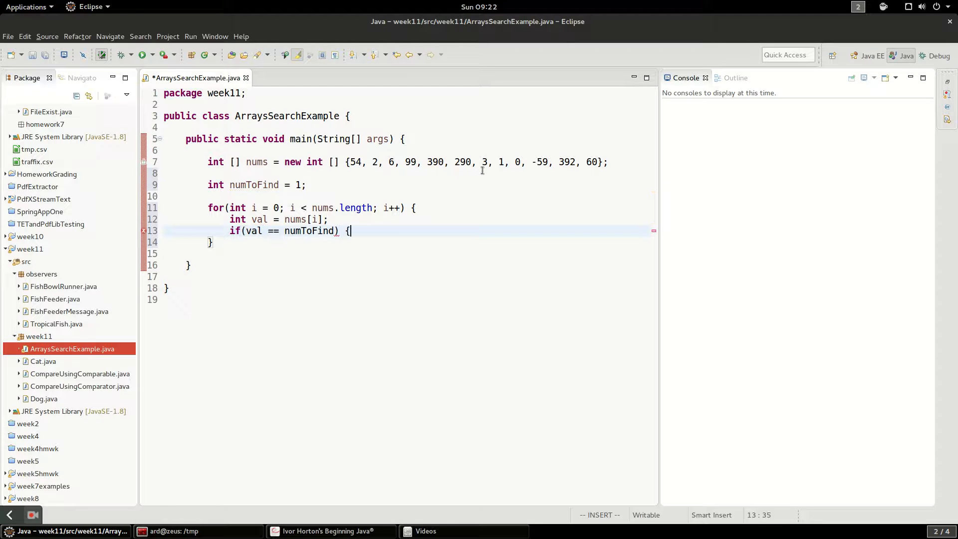
pyautogui.write('syso')
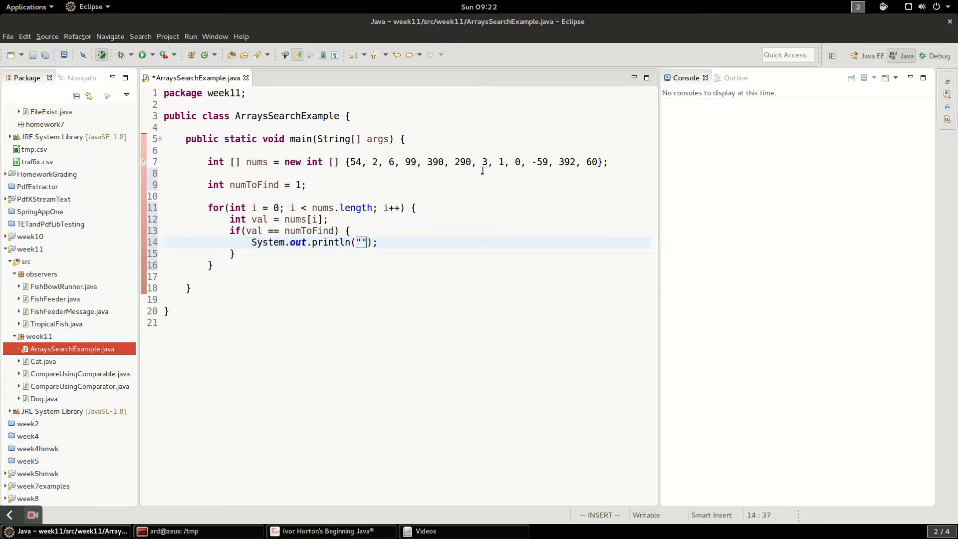
pyautogui.write('we found it at posi')
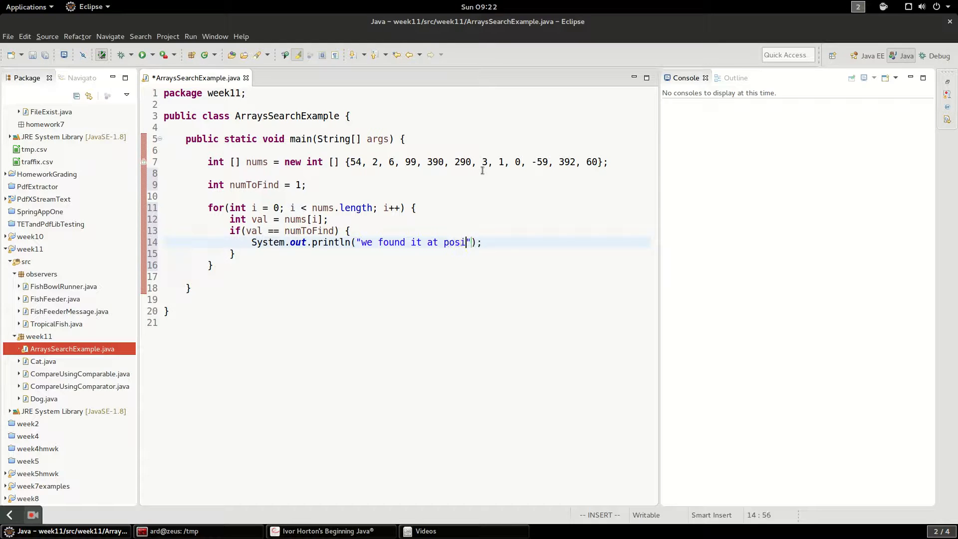
pyautogui.write('tion " + i')
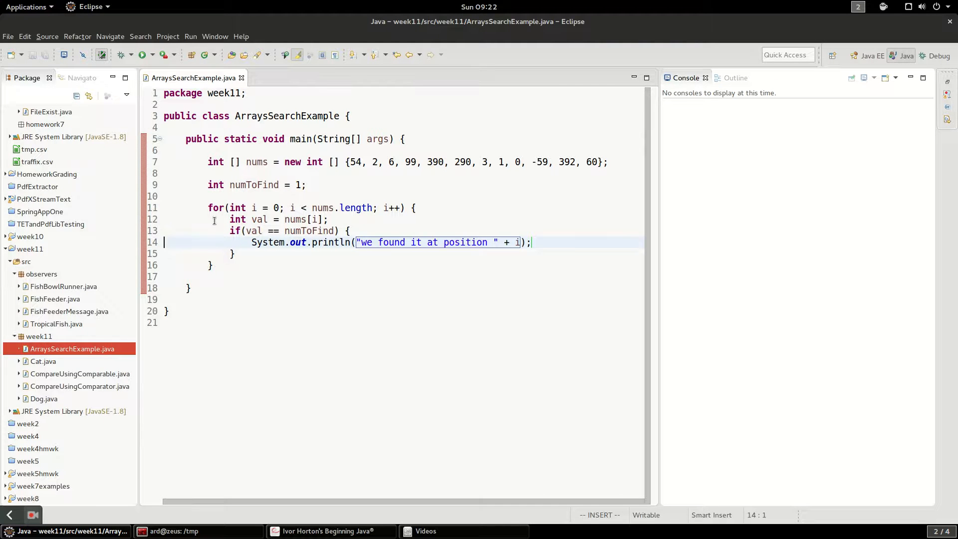
pyautogui.moveTo(238, 258)
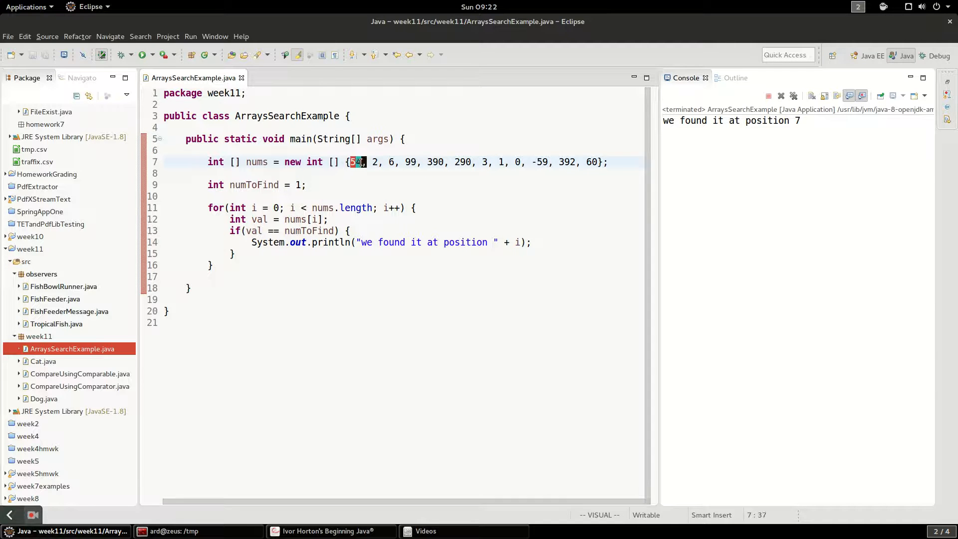
# - Highlight the seven array values before 1 to confirm the reported position 7
pyautogui.moveTo(357, 162); pyautogui.dragTo(486, 162)
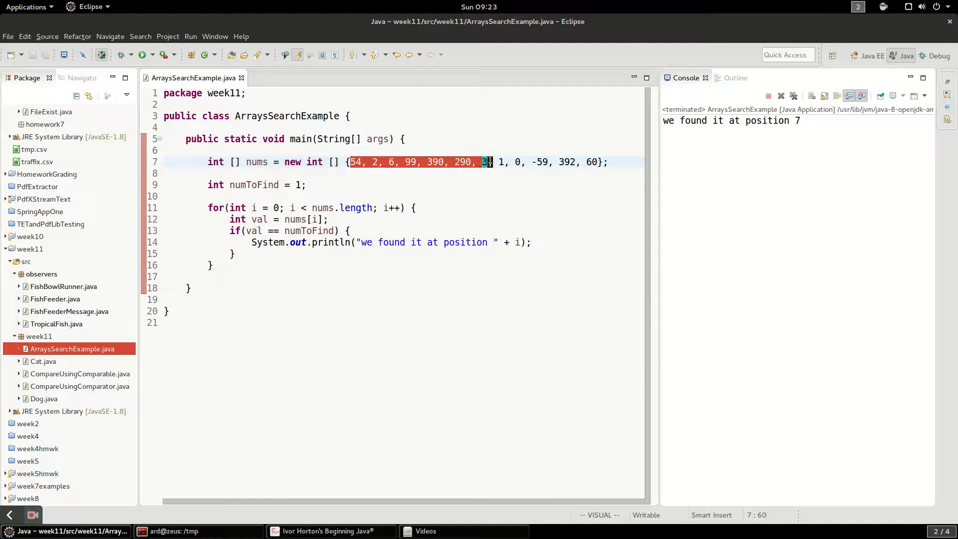
pyautogui.press('Escape')
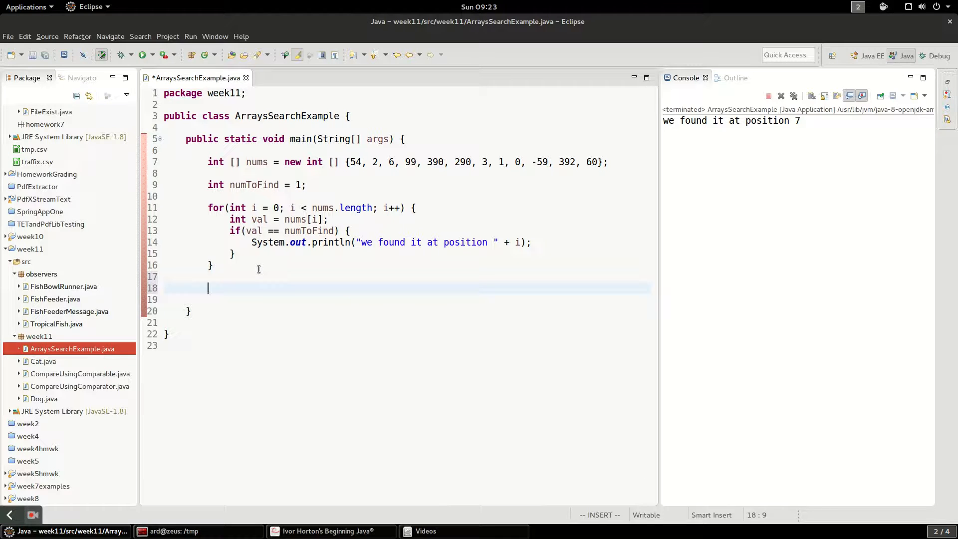
# - Sort nums with Arrays.sort and store Arrays.binarySearch's result in int position
pyautogui.write('Array')
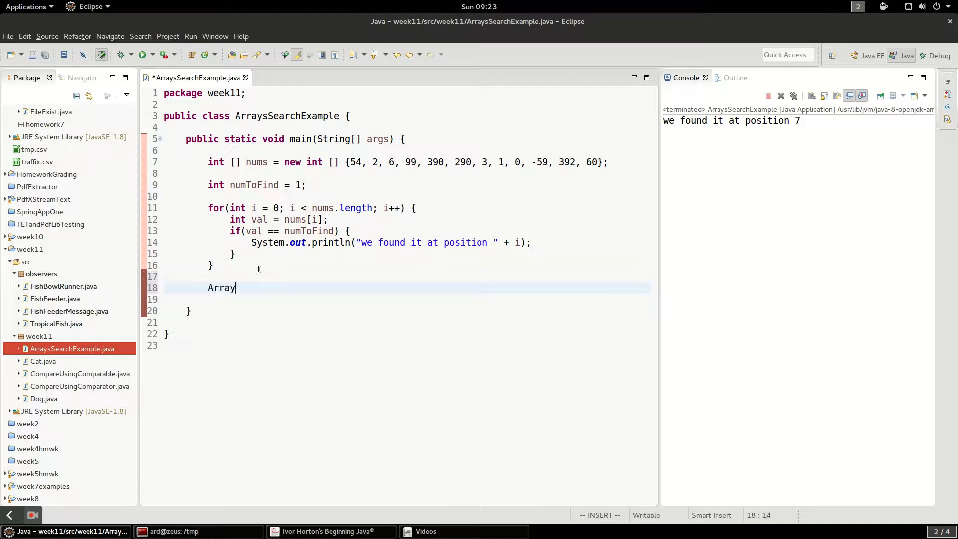
pyautogui.write('s.sort(a);')
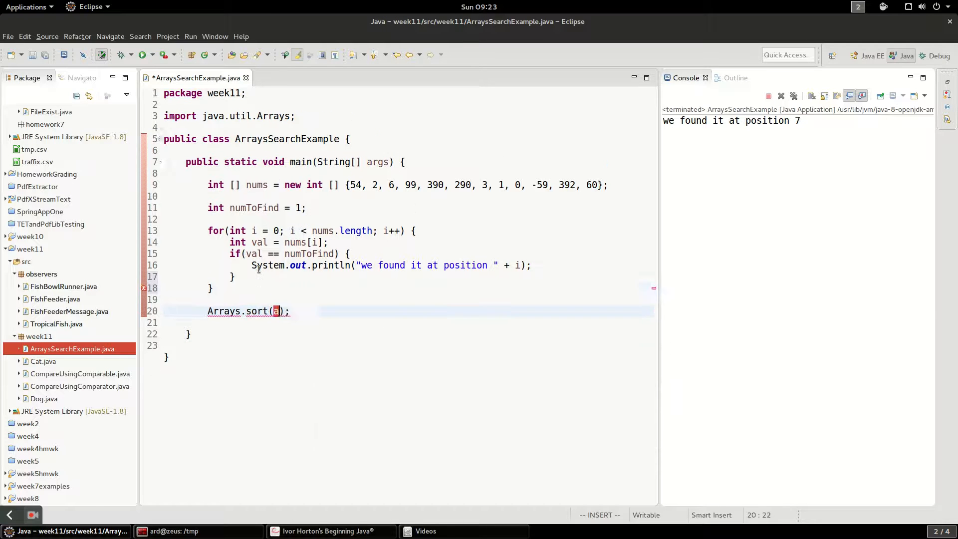
pyautogui.write('ums')
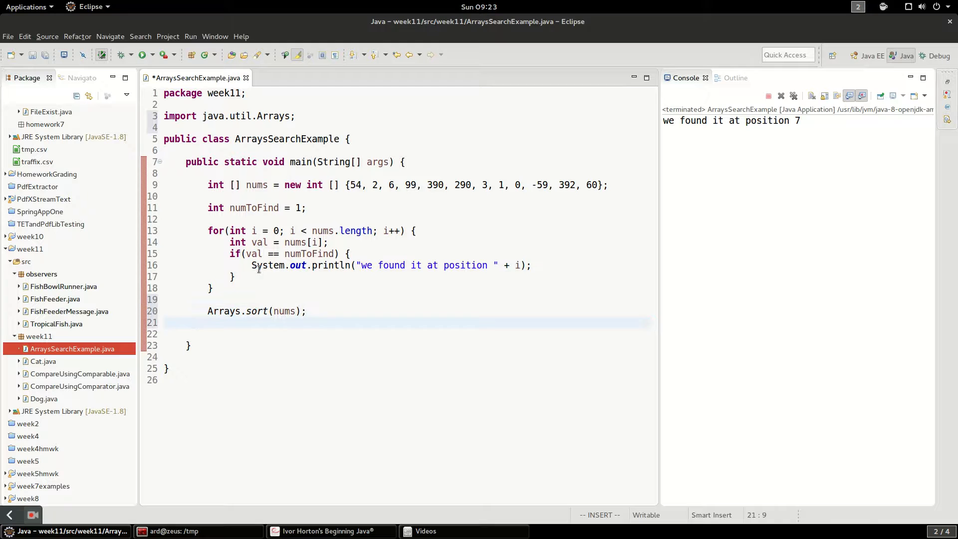
pyautogui.write('Arary')
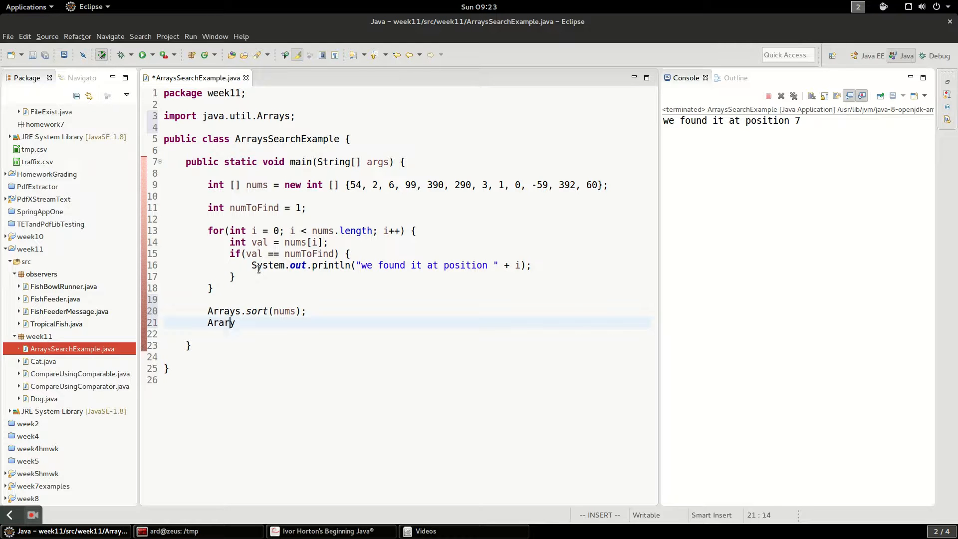
pyautogui.write('Arrays')
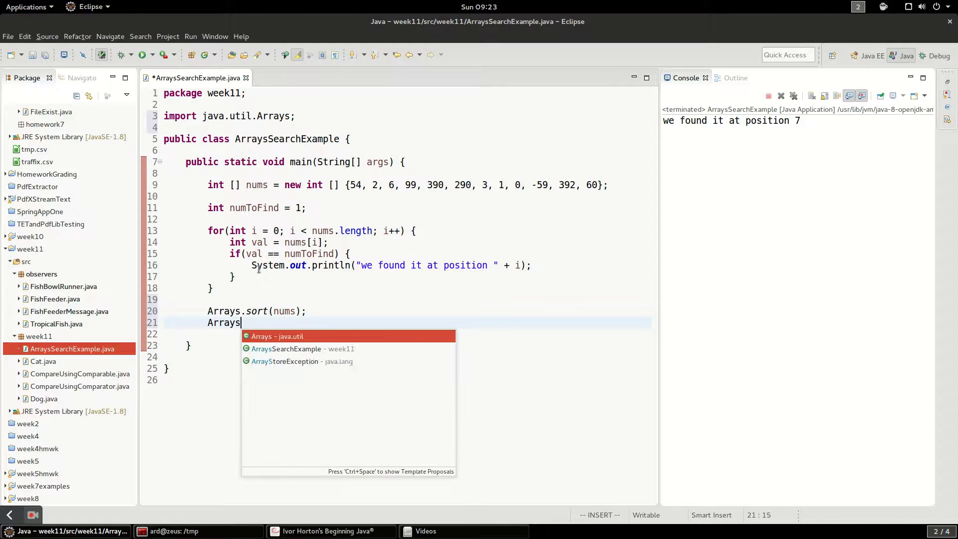
pyautogui.write('.binarySearch(nums, key')
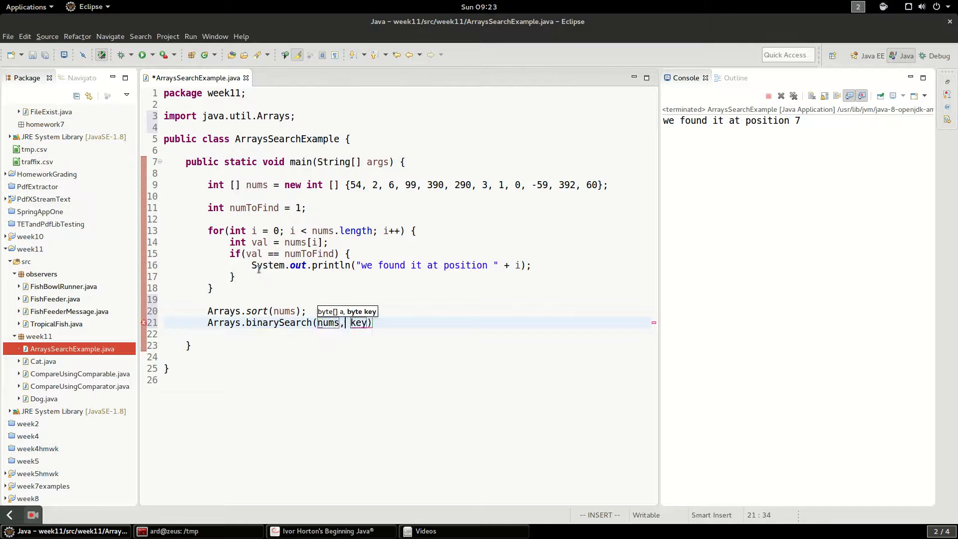
pyautogui.write('numToFind')
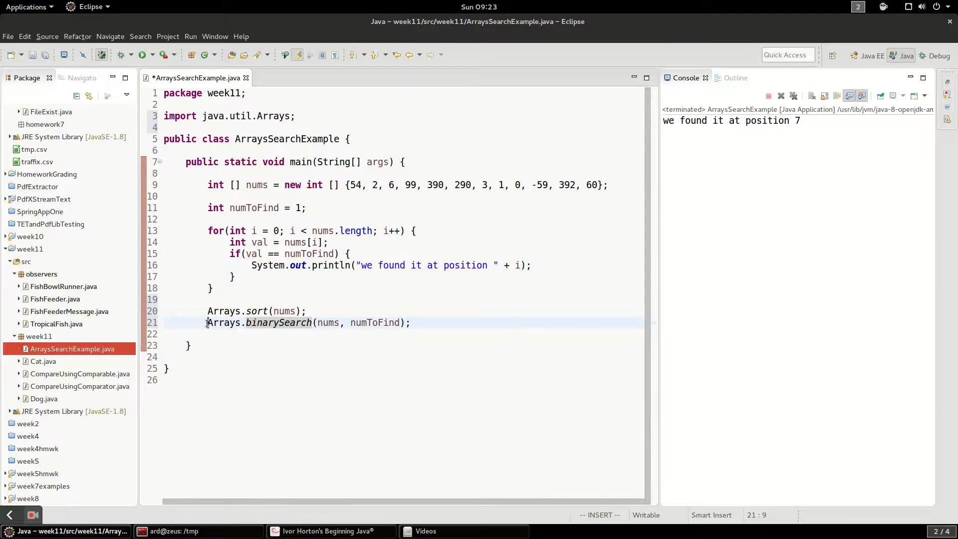
pyautogui.write('int position =')
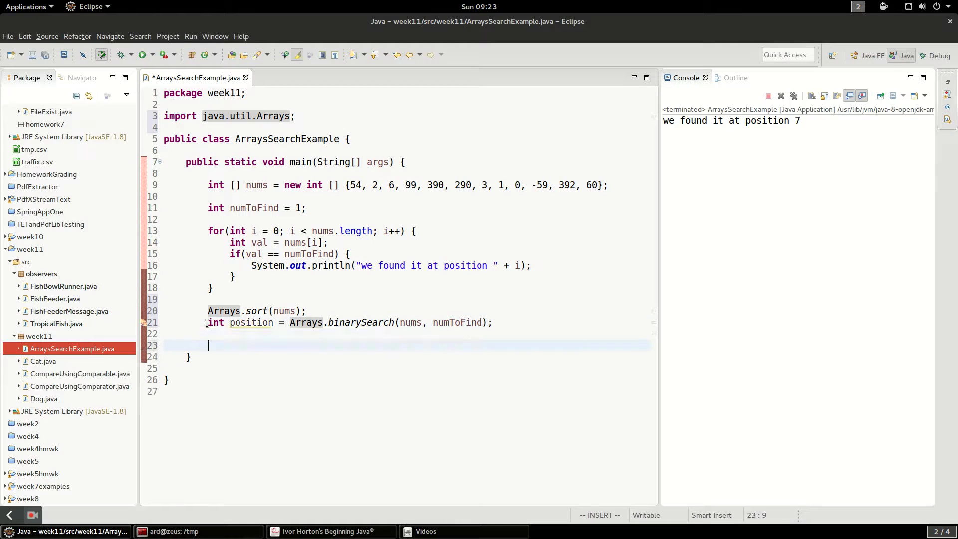
# - Print "Binary search found it at: " + position
pyautogui.write('syso')
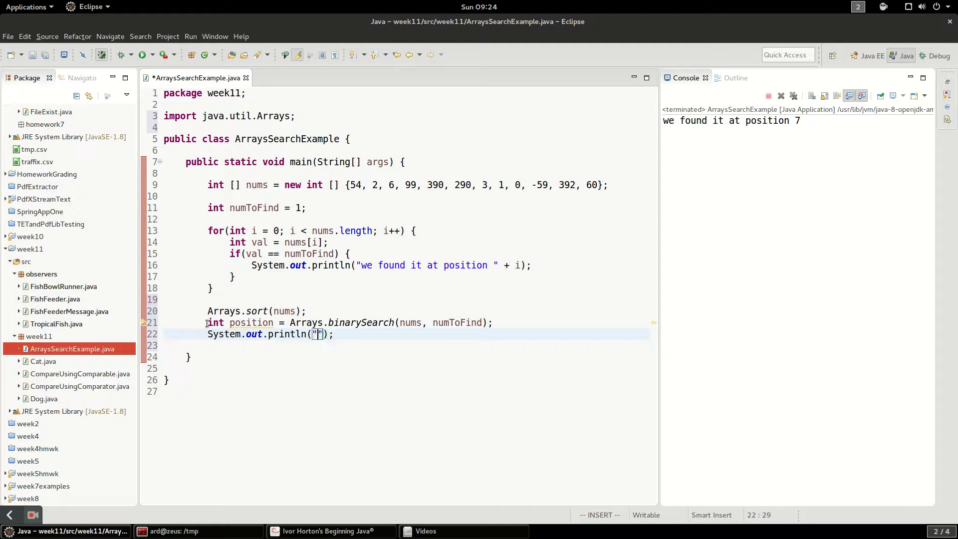
pyautogui.write('Binary search found it at:')
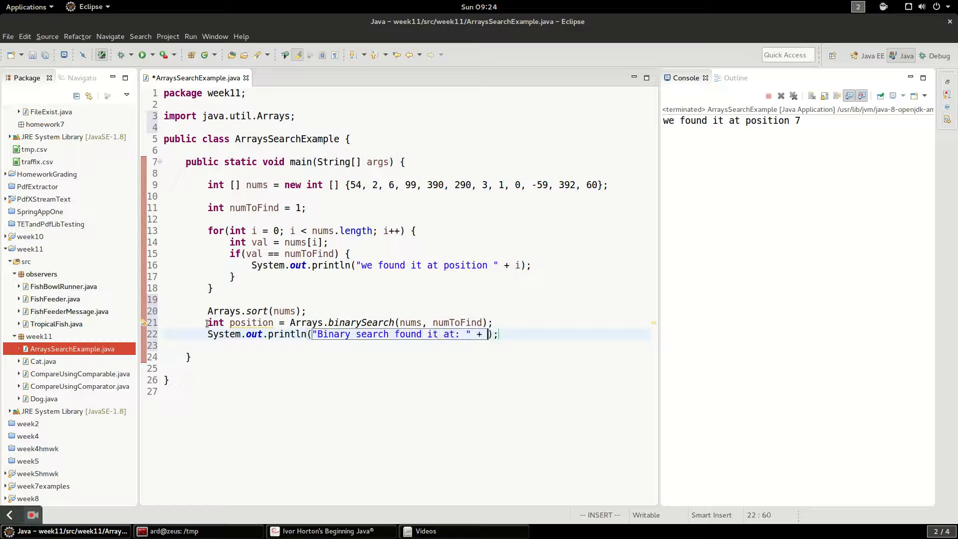
pyautogui.write('position')
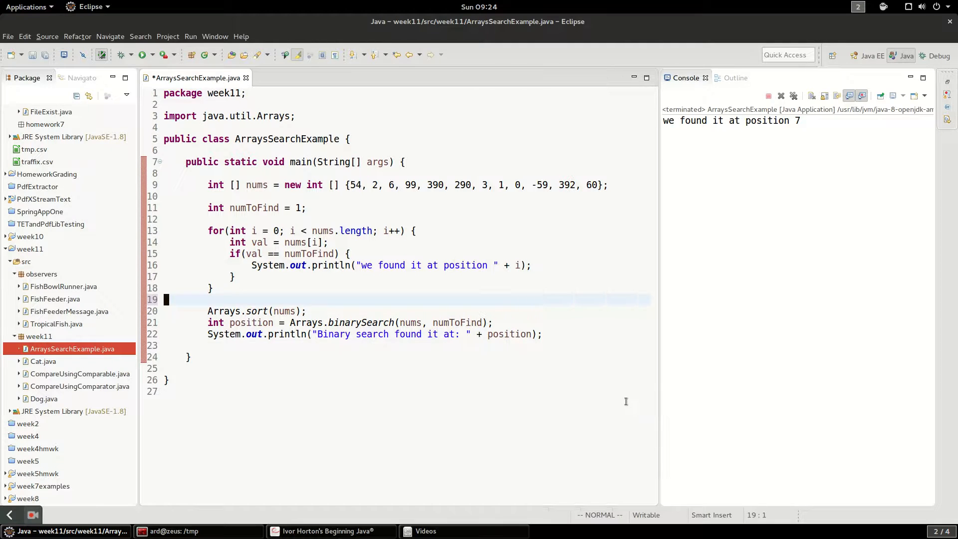
pyautogui.click(142, 54)
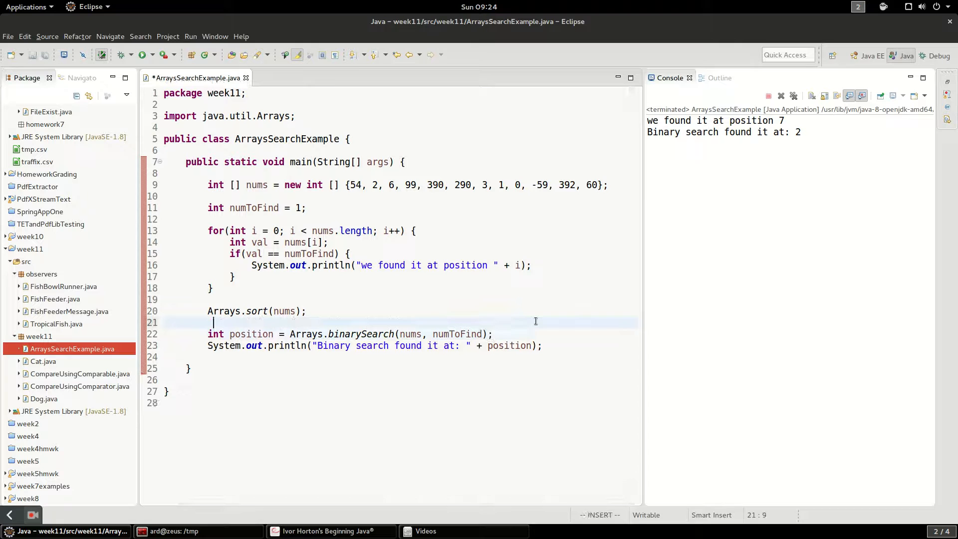
# - Add System.out.println(Arrays.toString(nums)) right after Arrays.sort(nums)
pyautogui.write('System.out.println();')
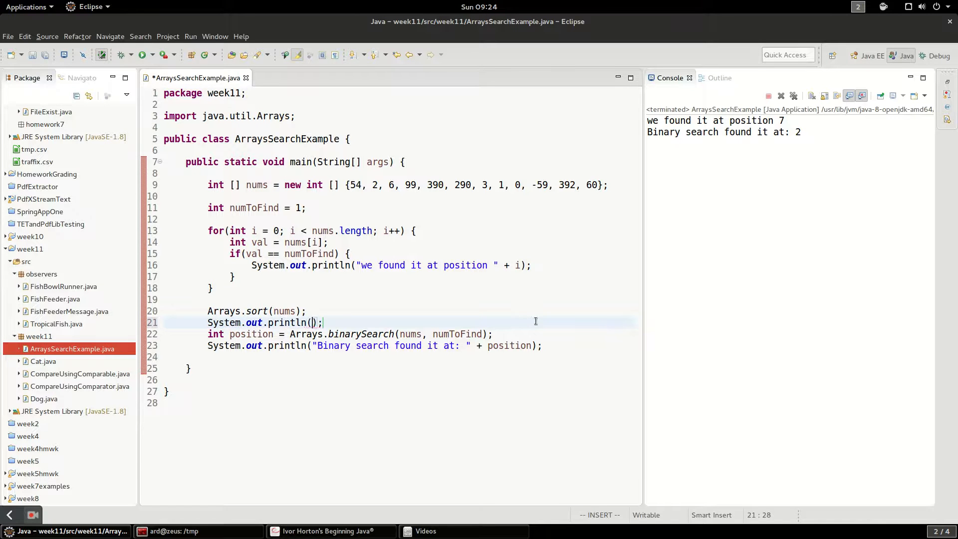
pyautogui.write('pr')
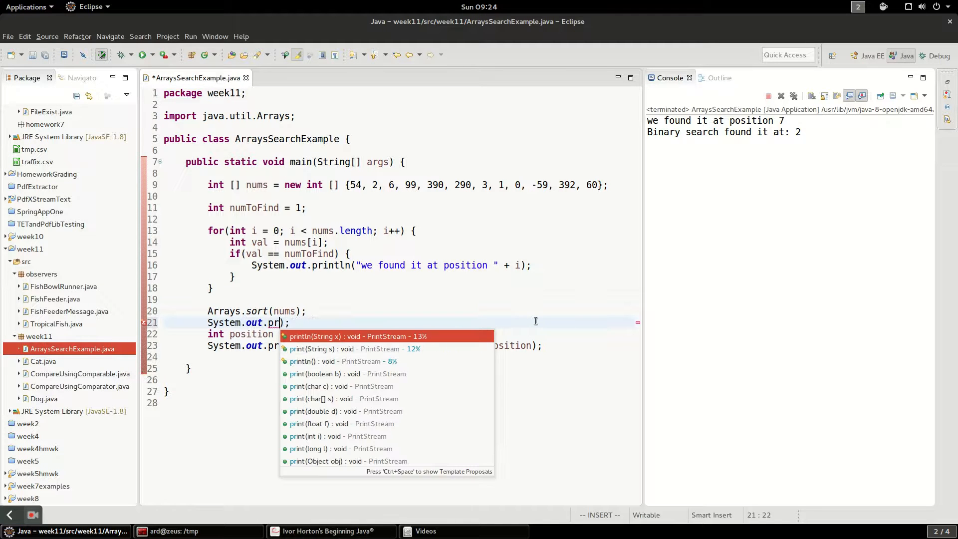
pyautogui.click(357, 336)
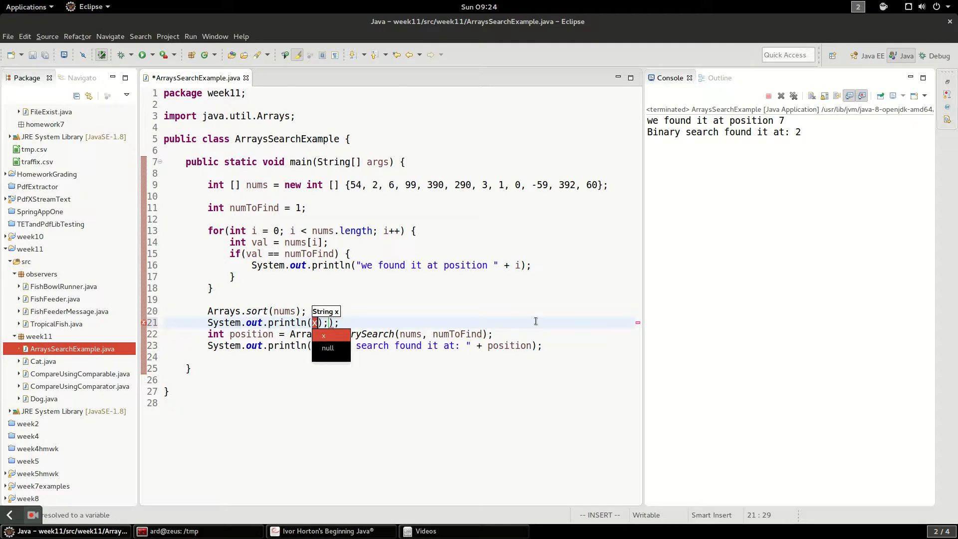
pyautogui.write('Arra')
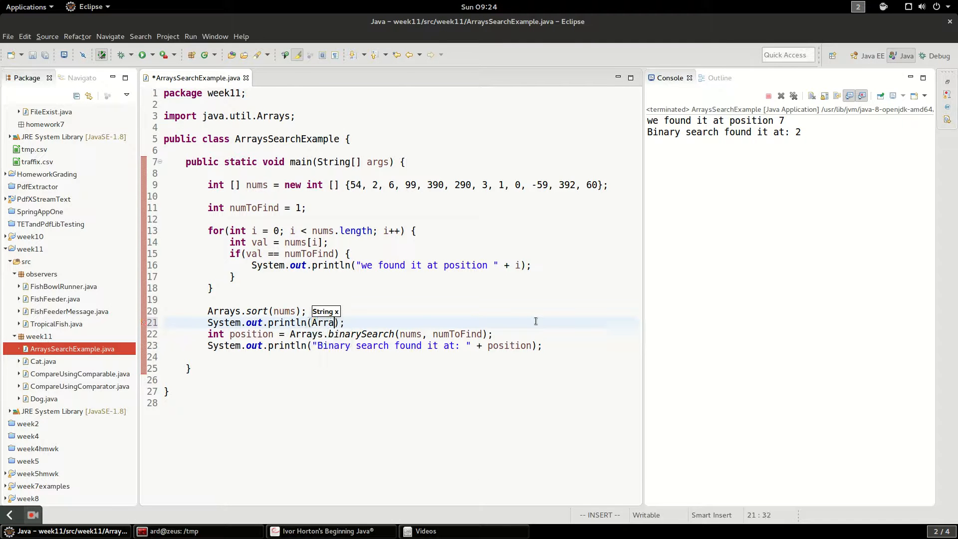
pyautogui.write('.toString(nums')
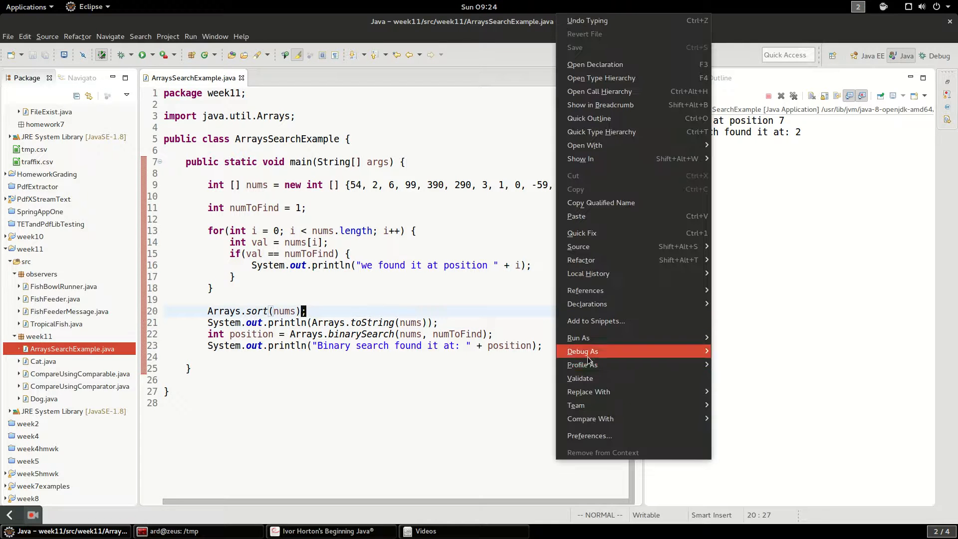
pyautogui.moveTo(577, 337)
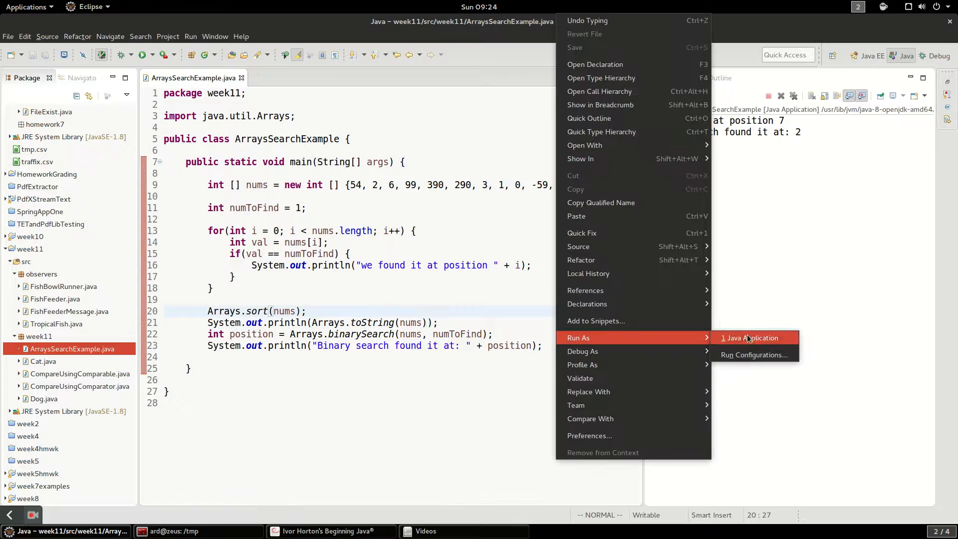
# - Run as Java Application, showing the sorted array and "Binary search found it at: 2"
pyautogui.click(750, 337)
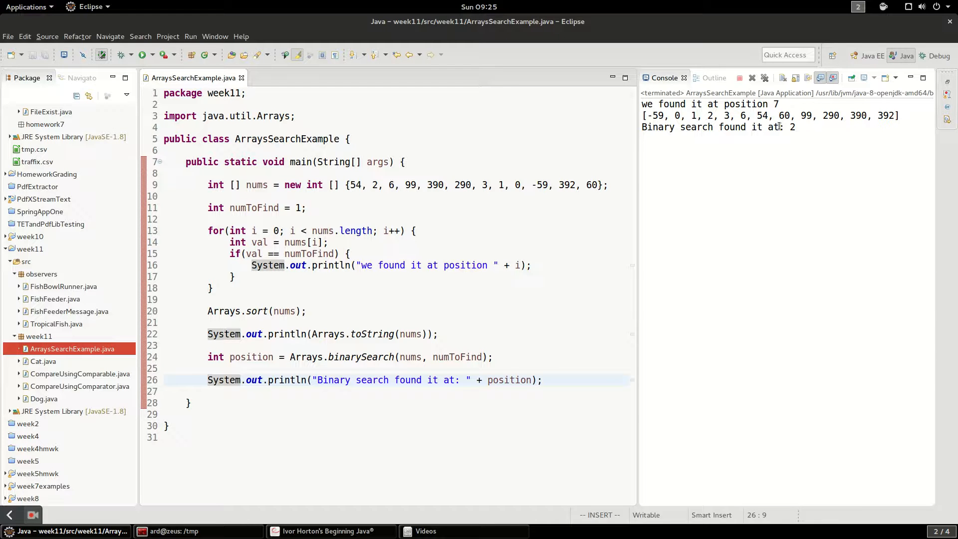
pyautogui.click(207, 379)
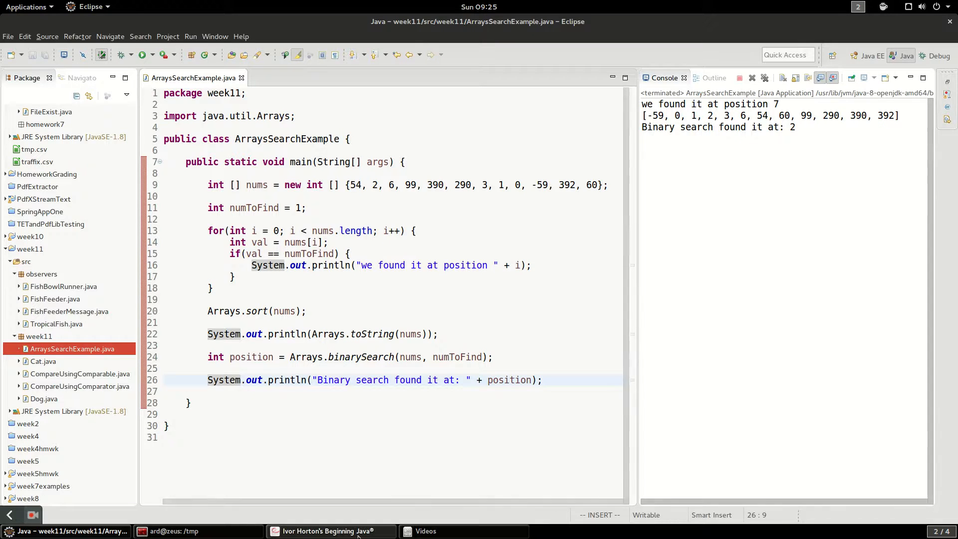
# - Switch to the Beginning Java textbook and highlight values like the middle 43 in Figure 15-1
pyautogui.click(330, 531)
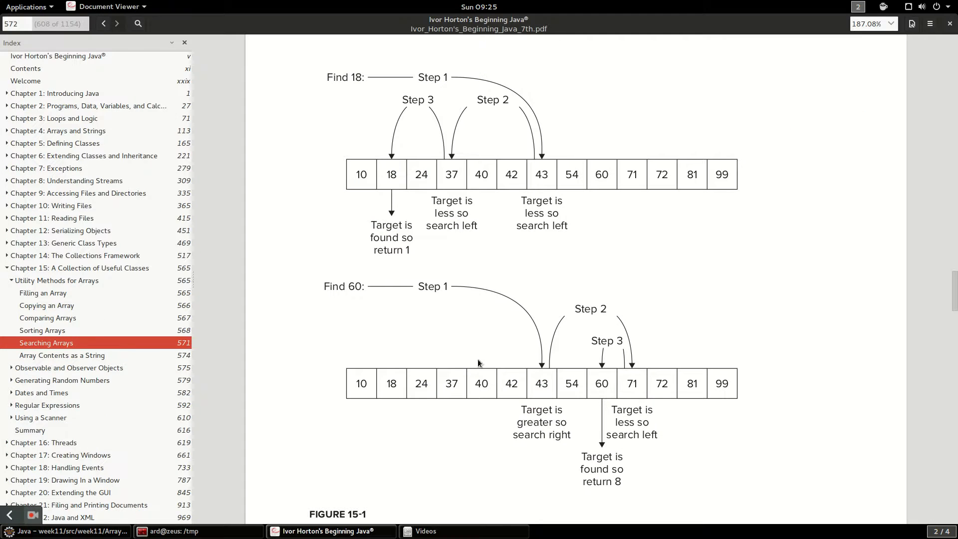
pyautogui.moveTo(354, 211)
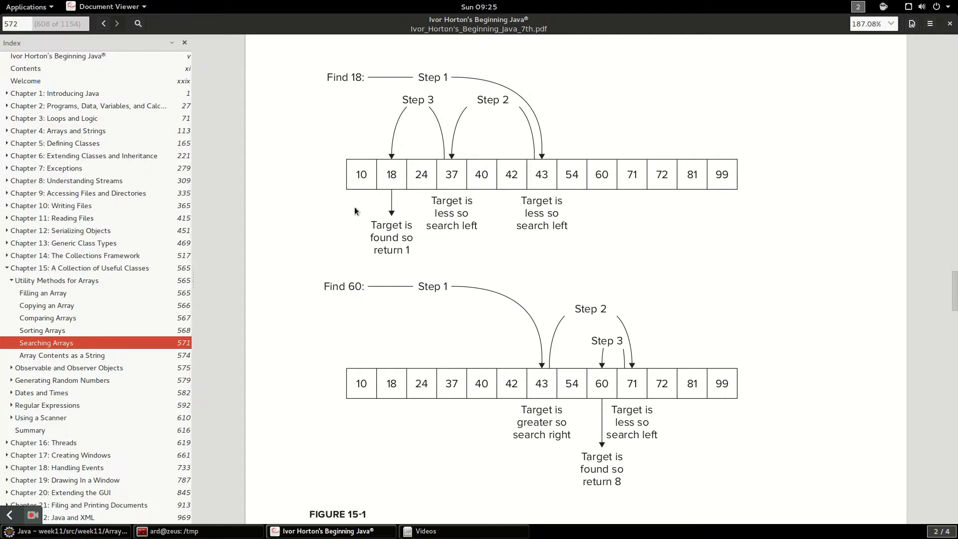
pyautogui.moveTo(349, 175)
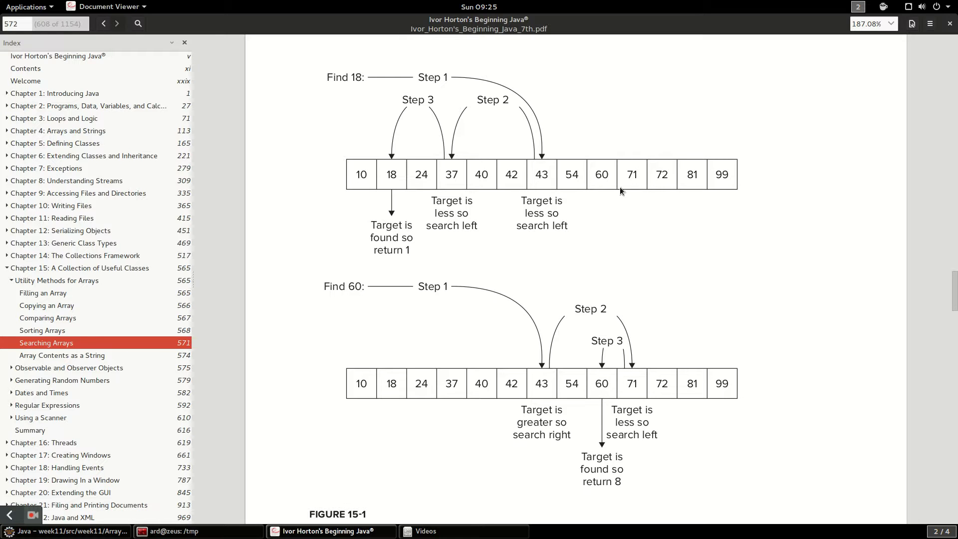
pyautogui.moveTo(353, 121)
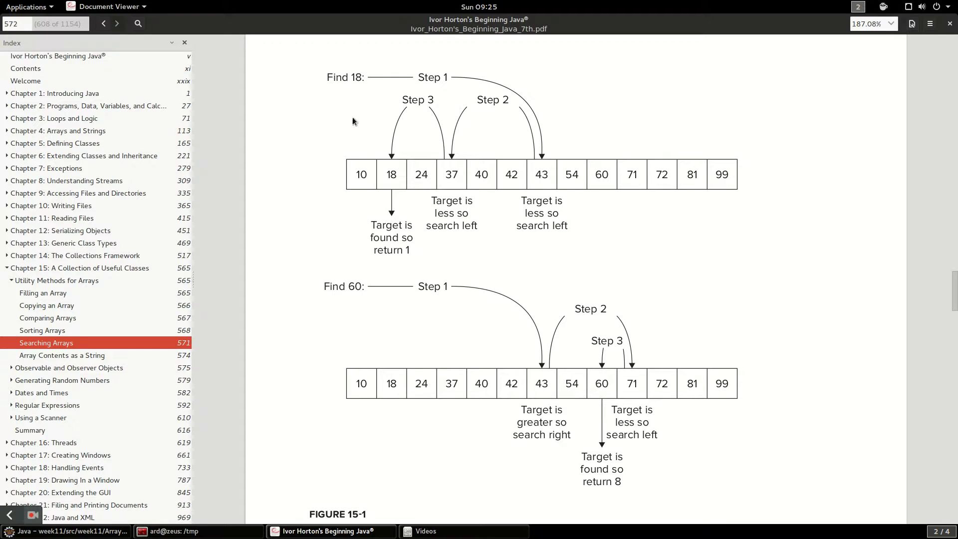
pyautogui.doubleClick(356, 77)
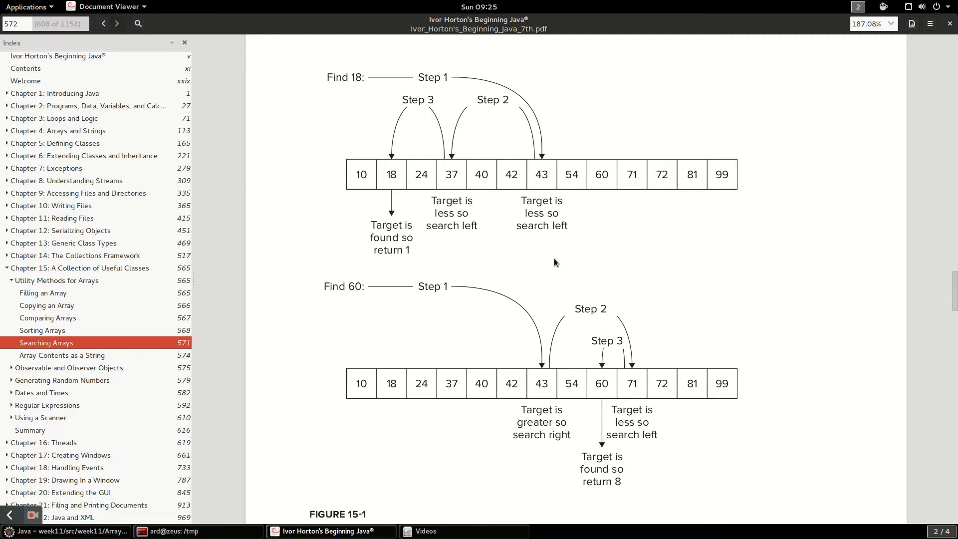
pyautogui.moveTo(536, 253)
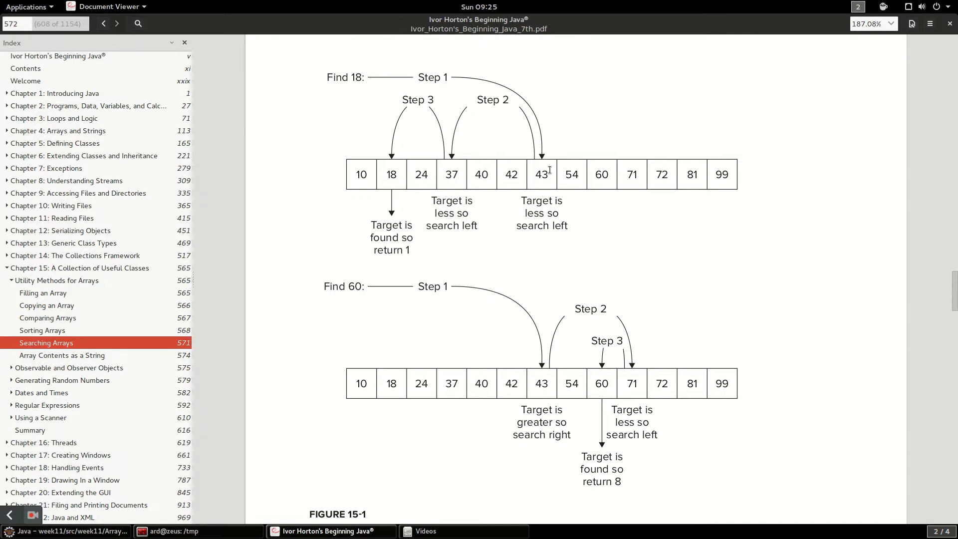
pyautogui.moveTo(529, 192)
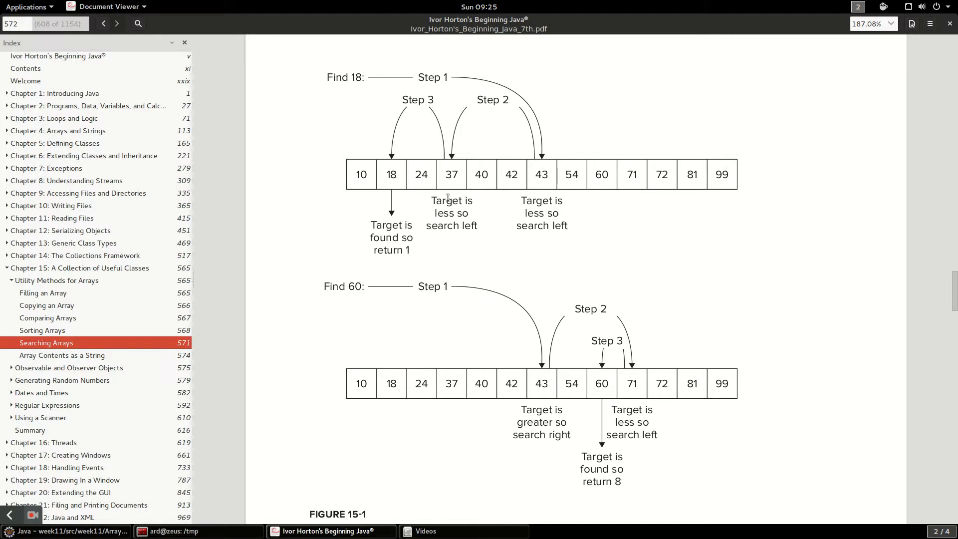
pyautogui.doubleClick(540, 174)
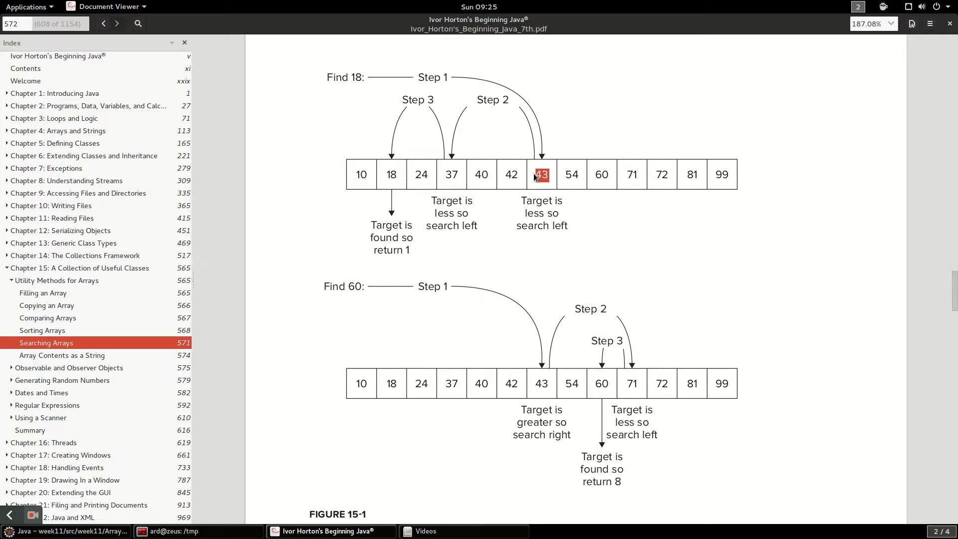
pyautogui.moveTo(391, 117)
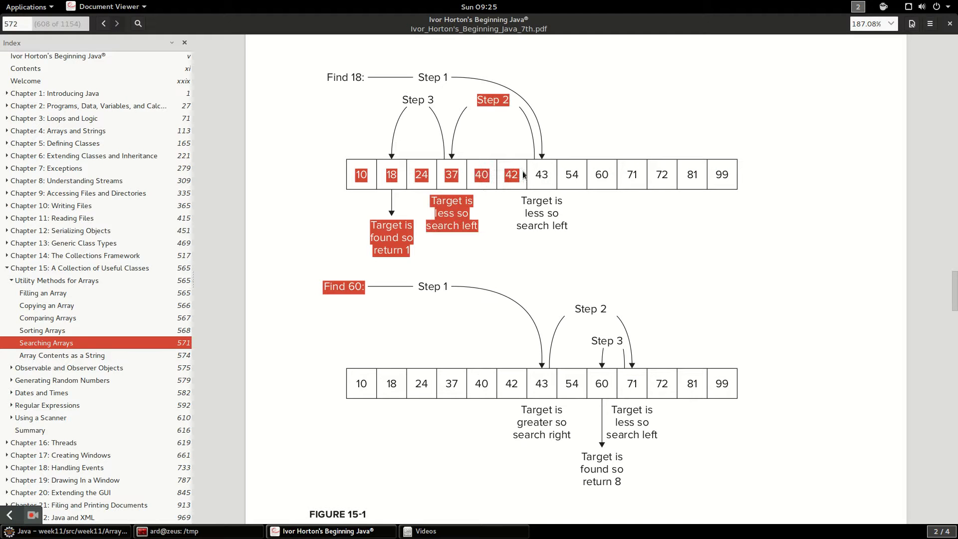
pyautogui.click(538, 155)
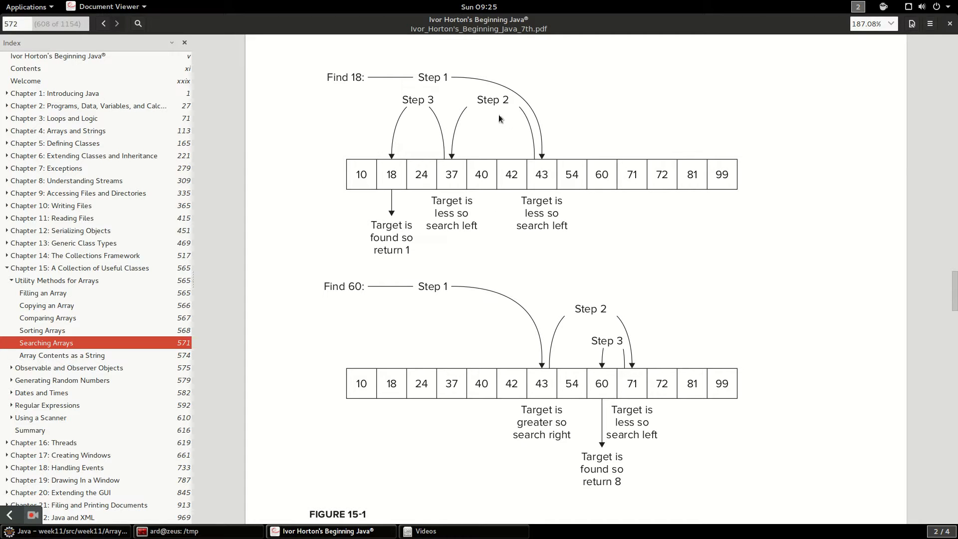
pyautogui.doubleClick(452, 174)
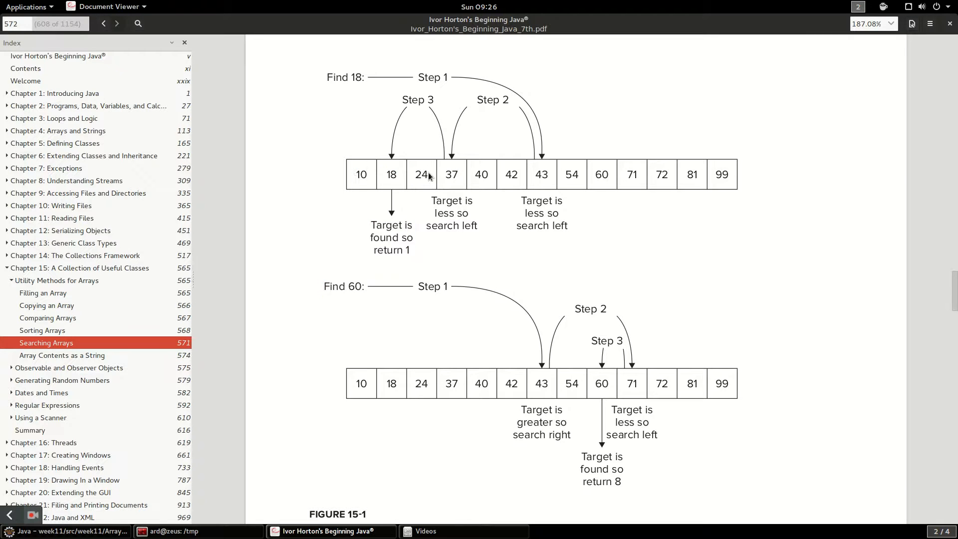
pyautogui.moveTo(442, 179)
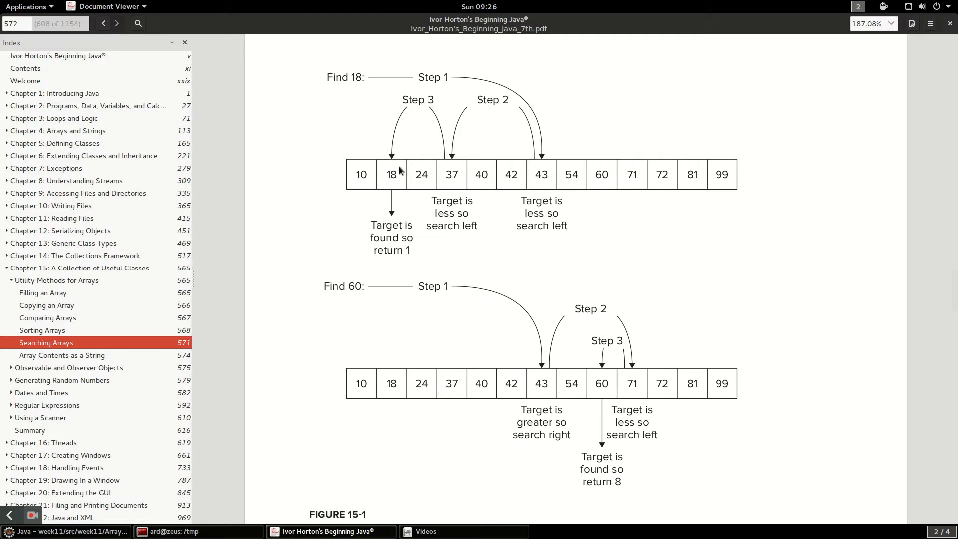
pyautogui.moveTo(332, 176)
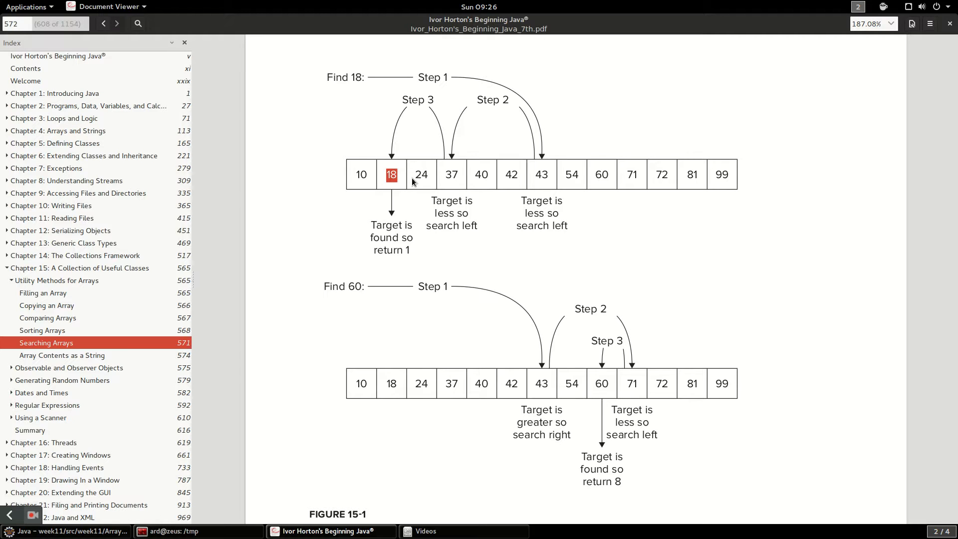
pyautogui.moveTo(536, 173)
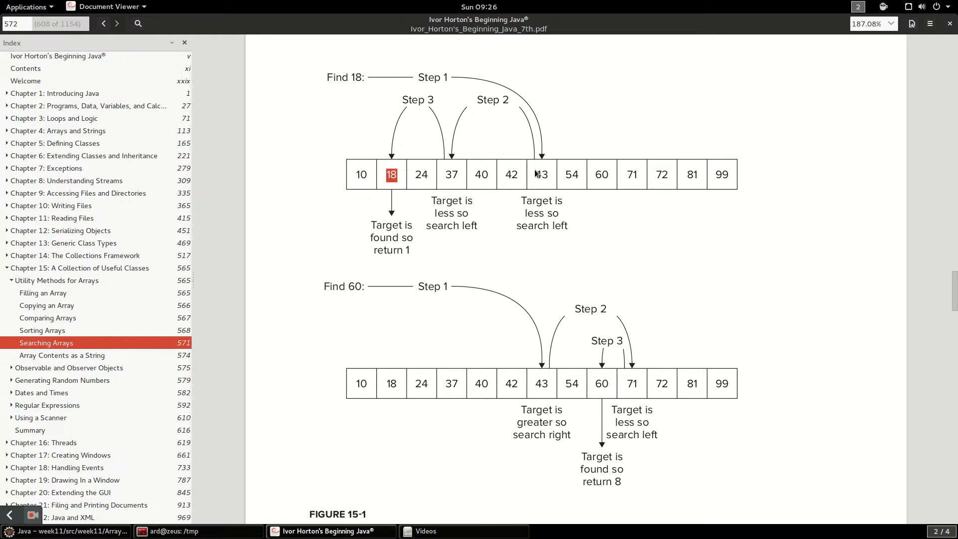
pyautogui.moveTo(449, 152)
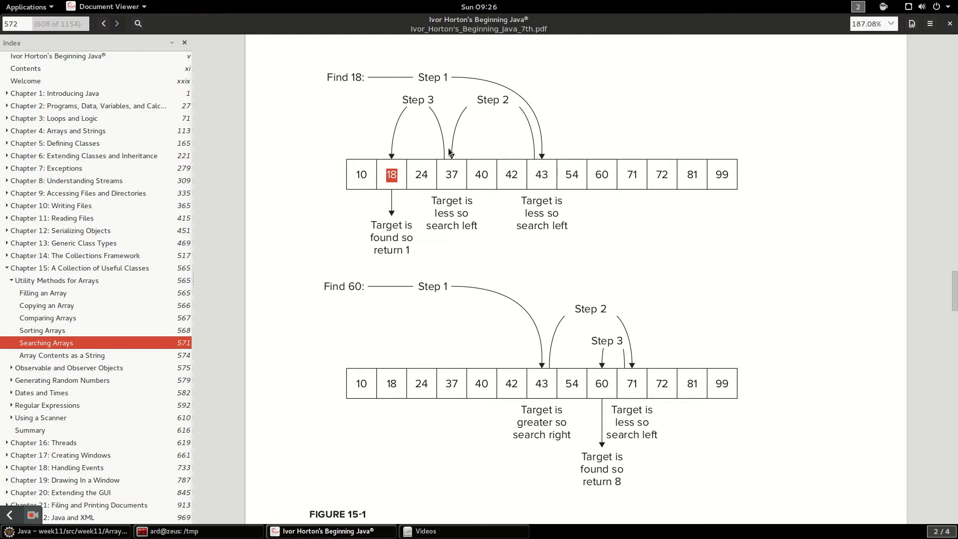
pyautogui.moveTo(389, 163)
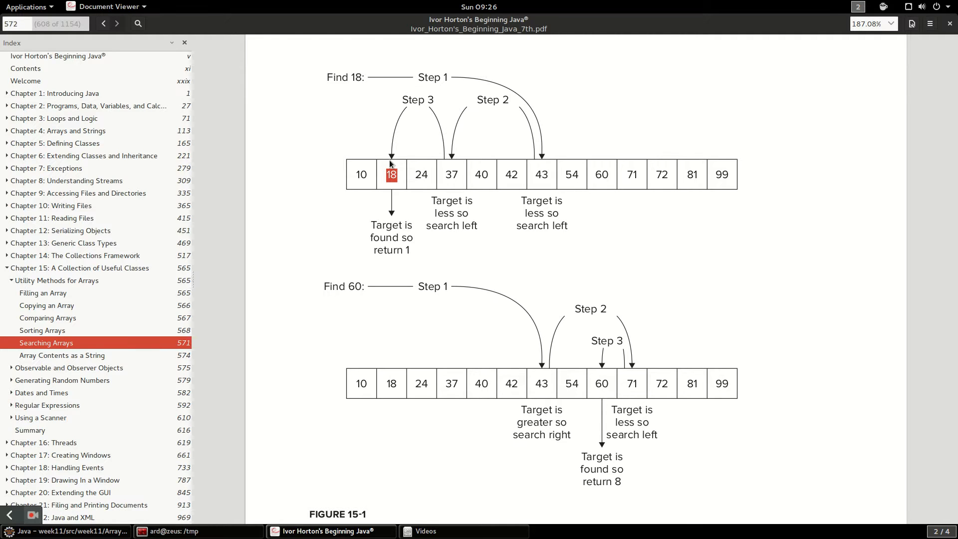
pyautogui.moveTo(754, 175)
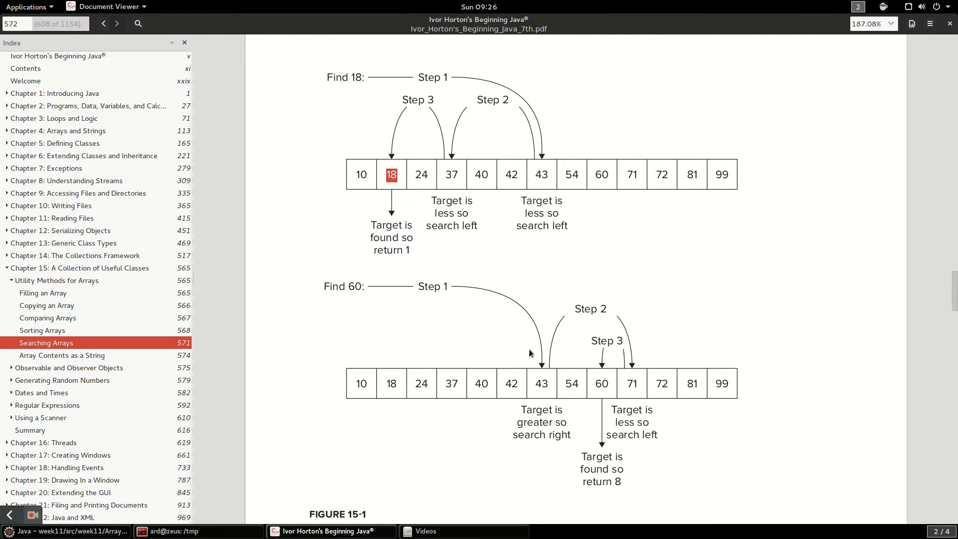
# - Switch back to Eclipse to show the ArraysSearchExample code and console output
pyautogui.click(68, 531)
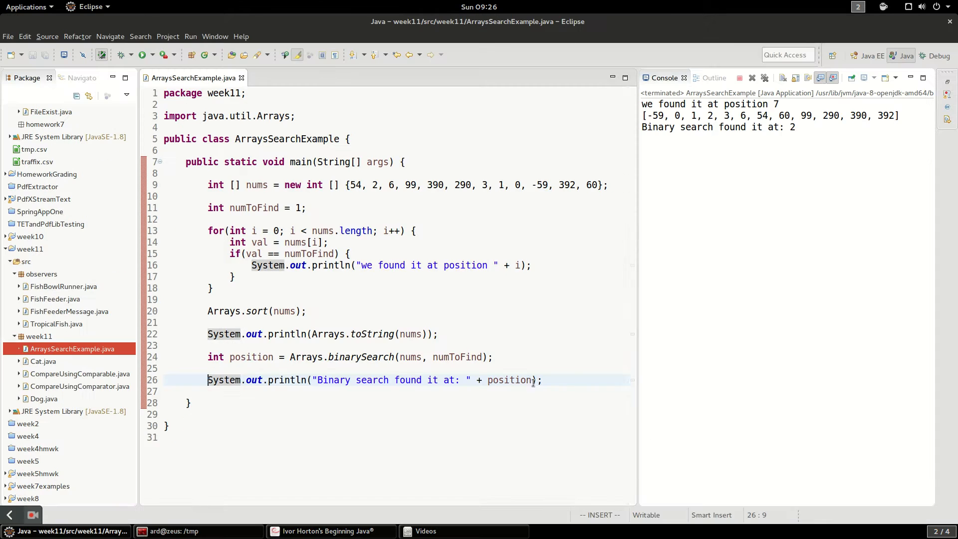